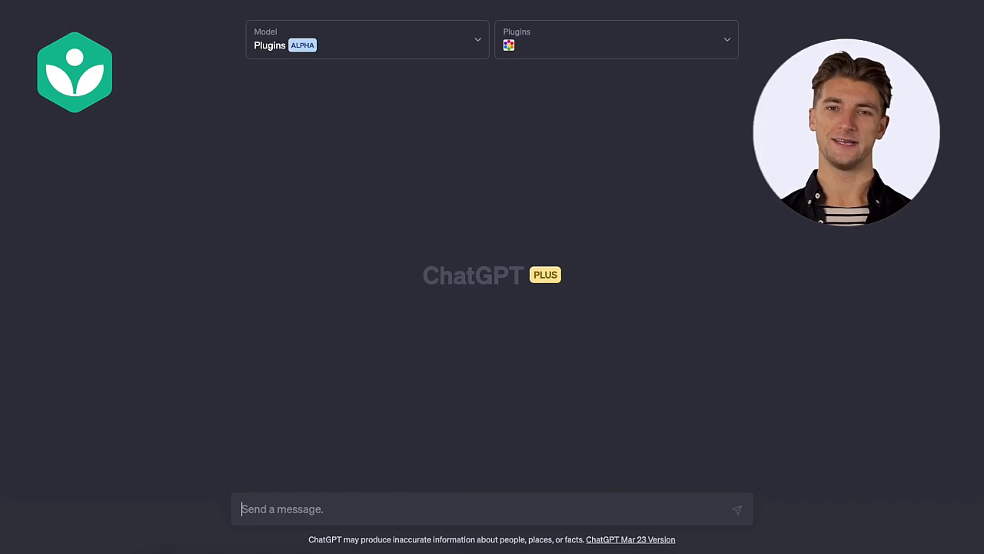
- Send the Khan Academy teacher request for three 3rd-grade ancient civilizations videos
type("I'm a teacher at Khan Academy working with 3rd-grade stud")
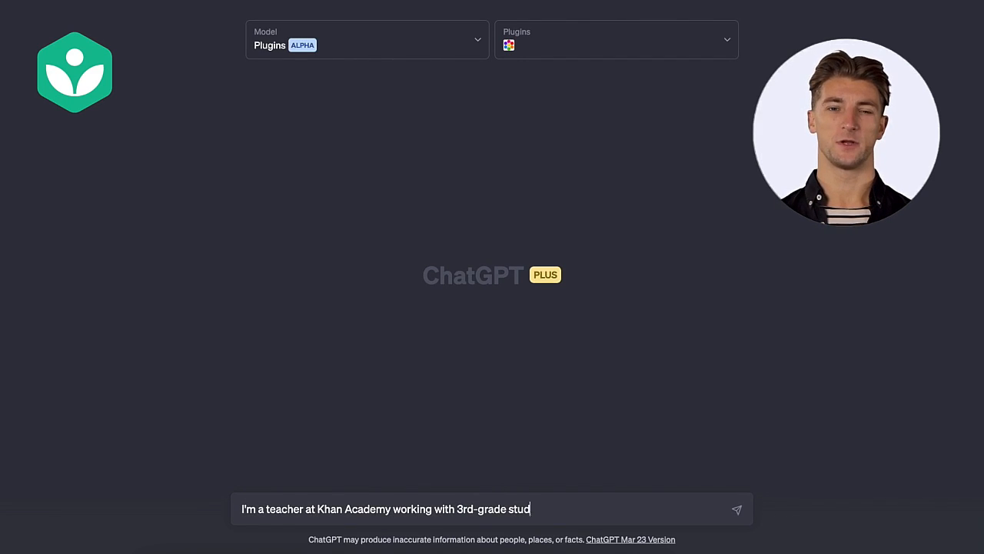
type("ents. Help me to create 3 videos about")
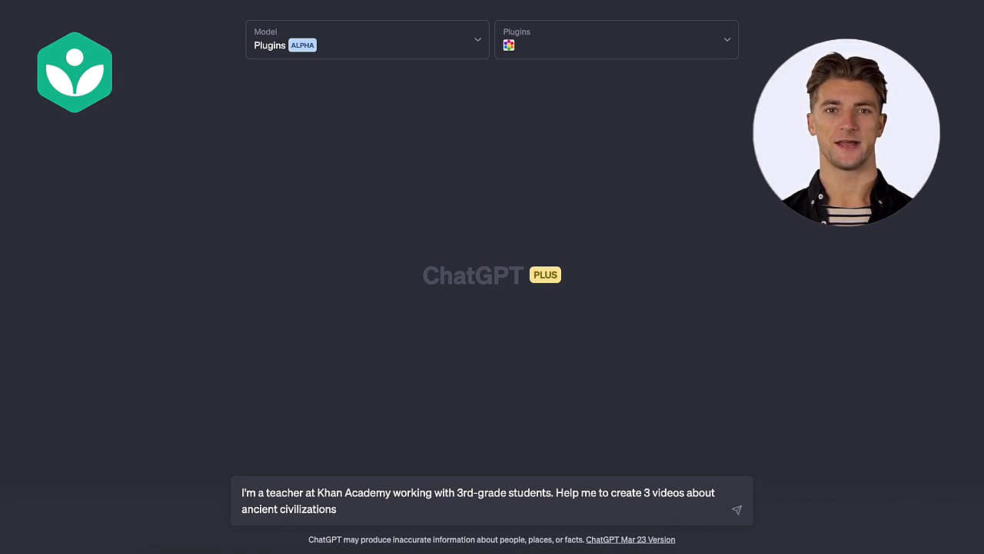
left_click(734, 509)
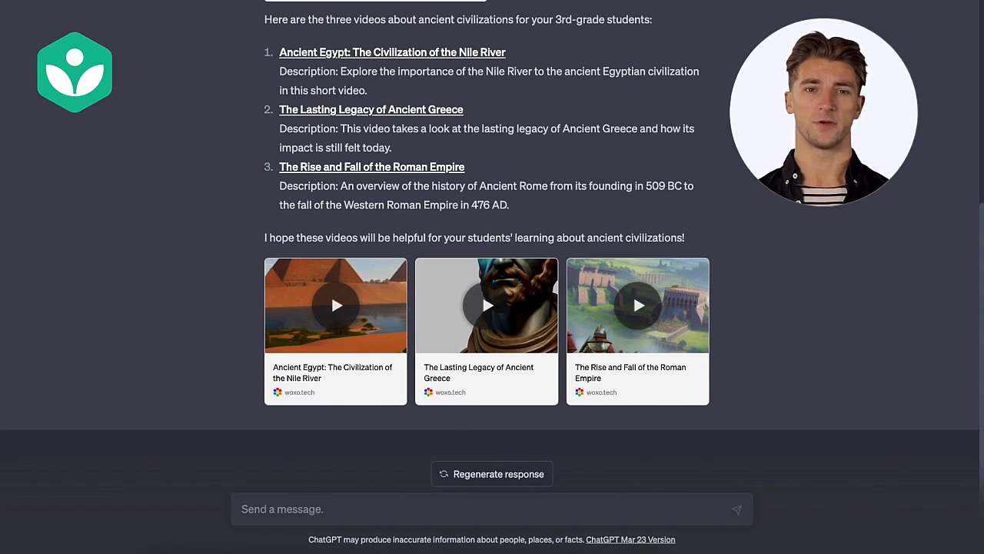
left_click(335, 304)
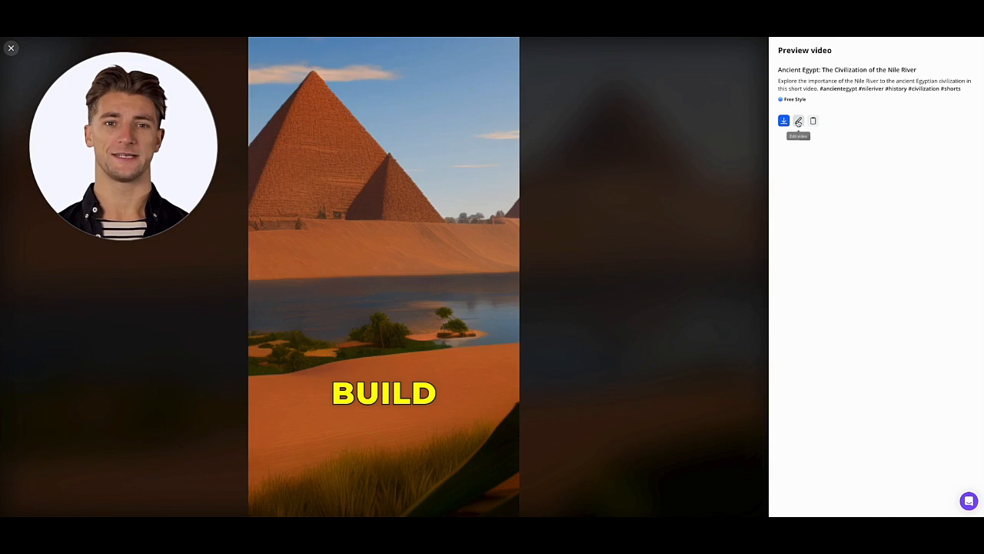
left_click(798, 120)
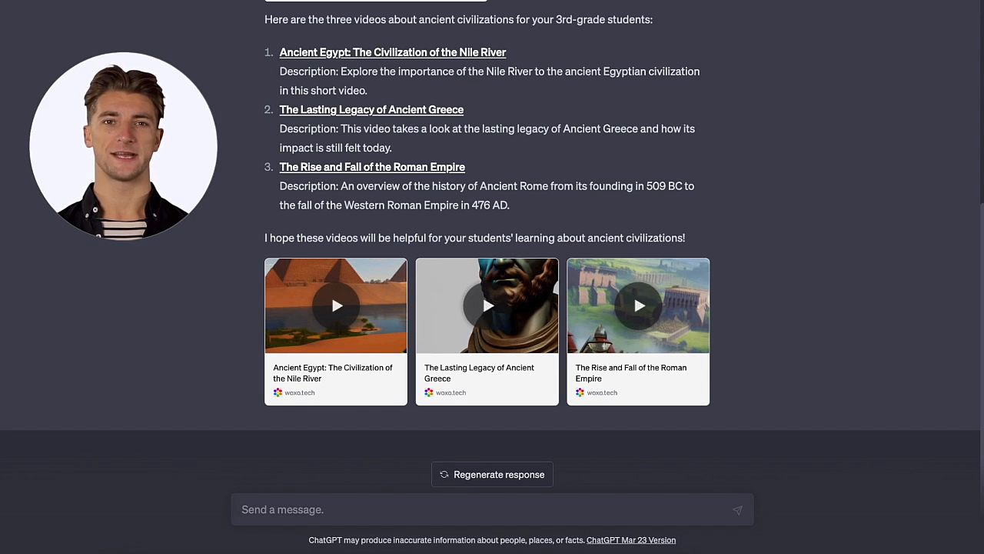
- Ask 'Can I get it in Spanish?' and review the Egipto, Grecia and Roma videos
type("Can")
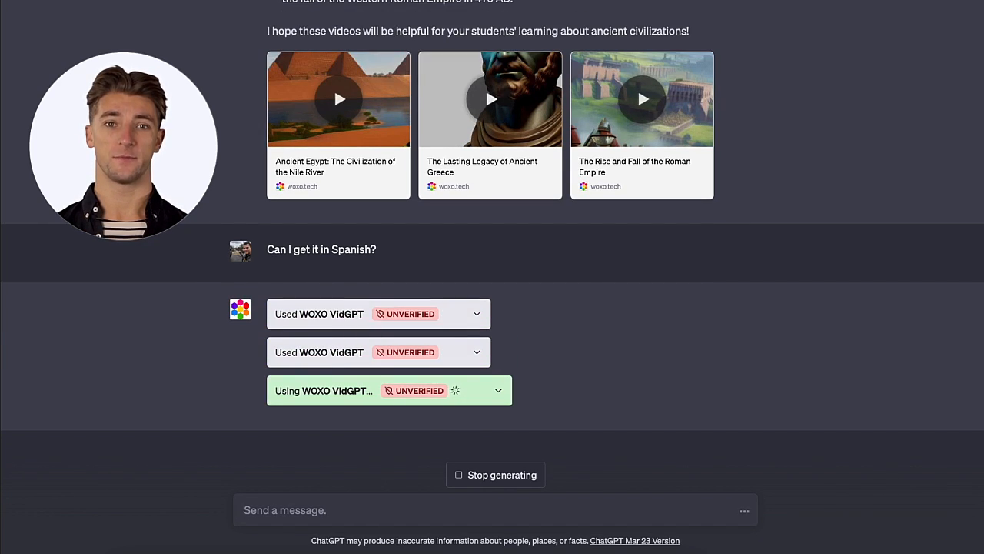
scroll("down", 3)
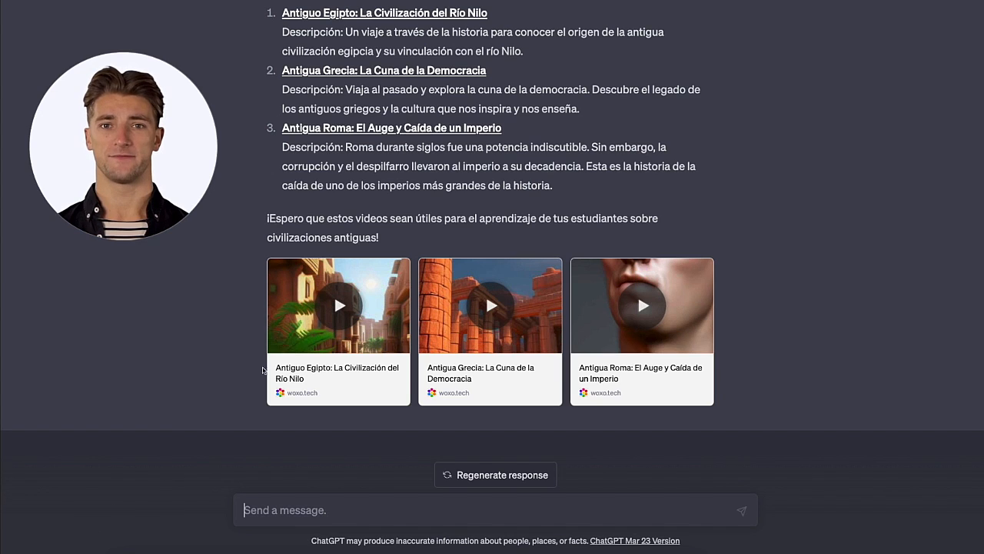
- Edit the Antigua Grecia video and change its caption font style
left_click(339, 305)
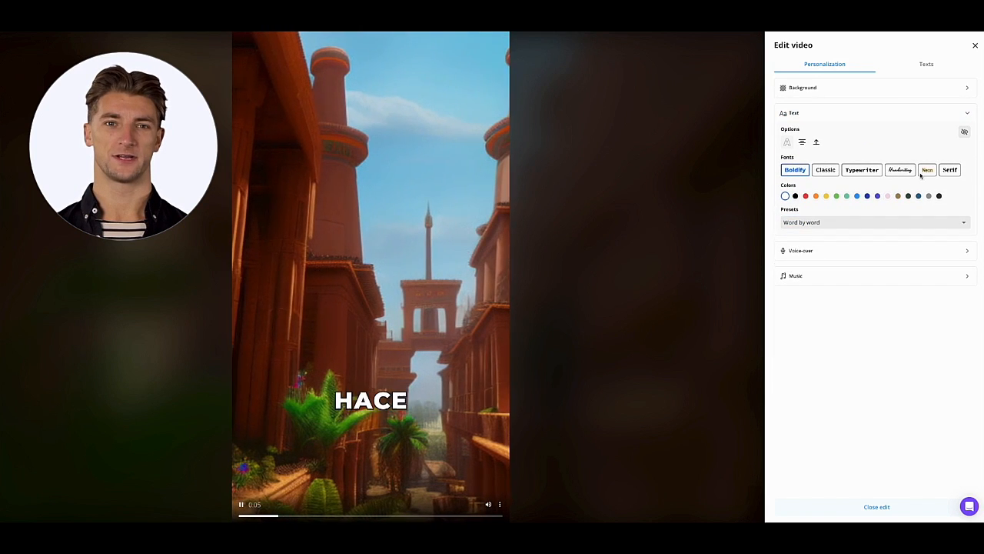
left_click(950, 169)
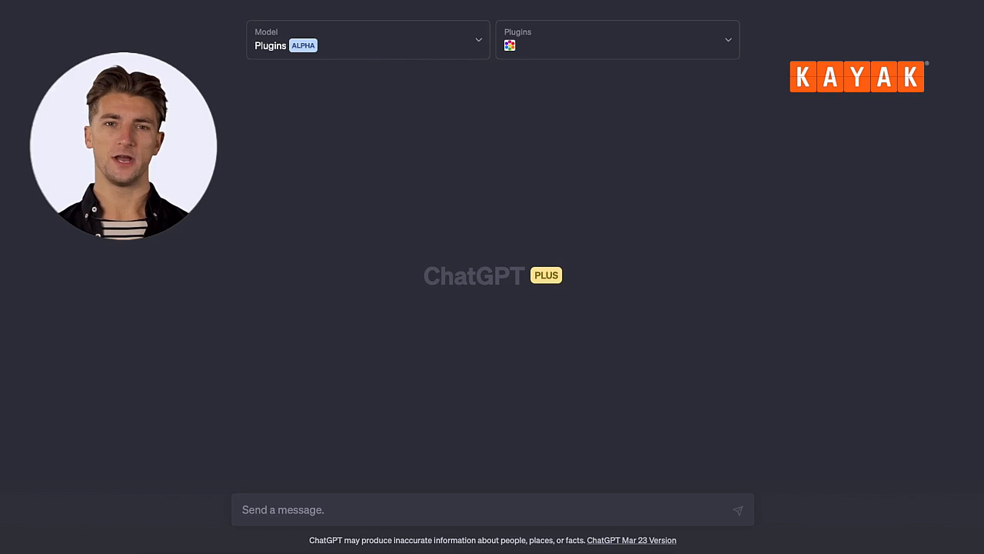
- Enable the KAYAK plugin alongside WOXO VidGPT
left_click(617, 40)
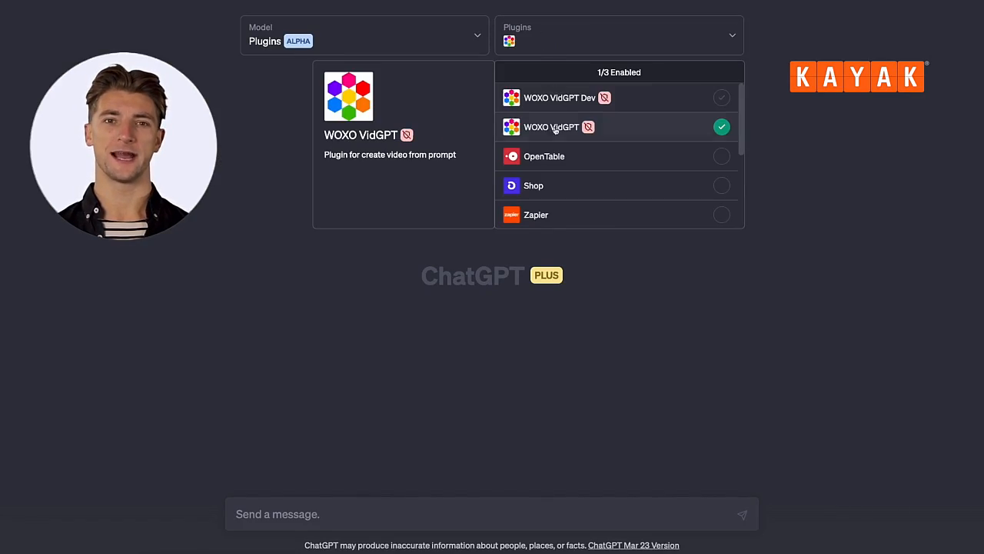
left_click(722, 195)
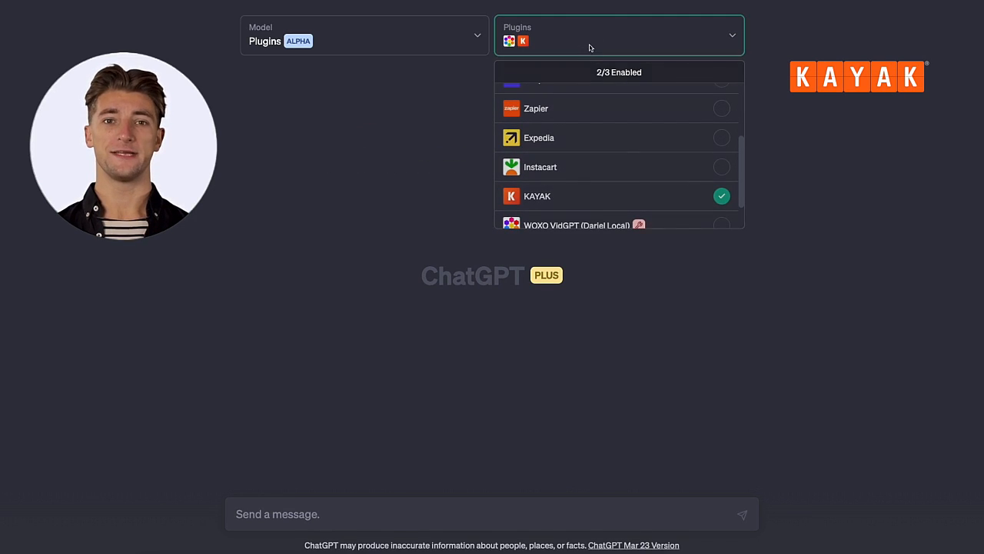
- Draft the Miami travel agency request for New York videos with summer flight prices and dates
type("I'm a travel agency based in Miami")
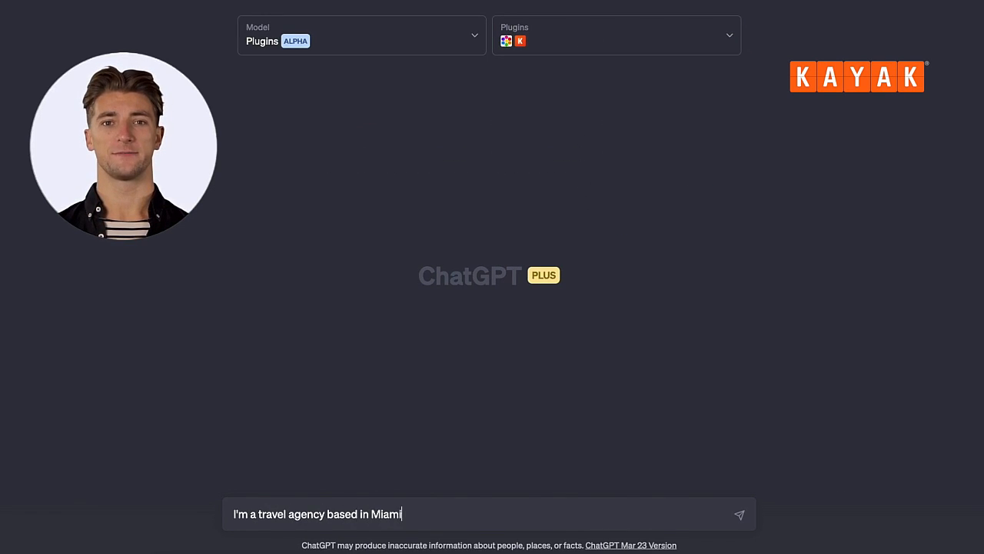
type(". I want to promote some deals")
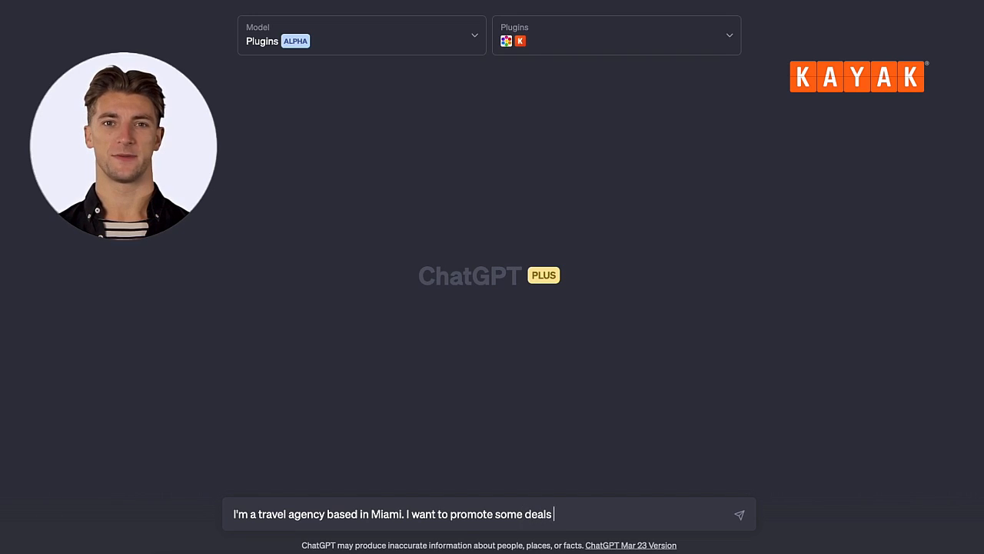
type("from Miami to New York this summer. Could you please make 3 funny videos with curiosities about New York and the lowest")
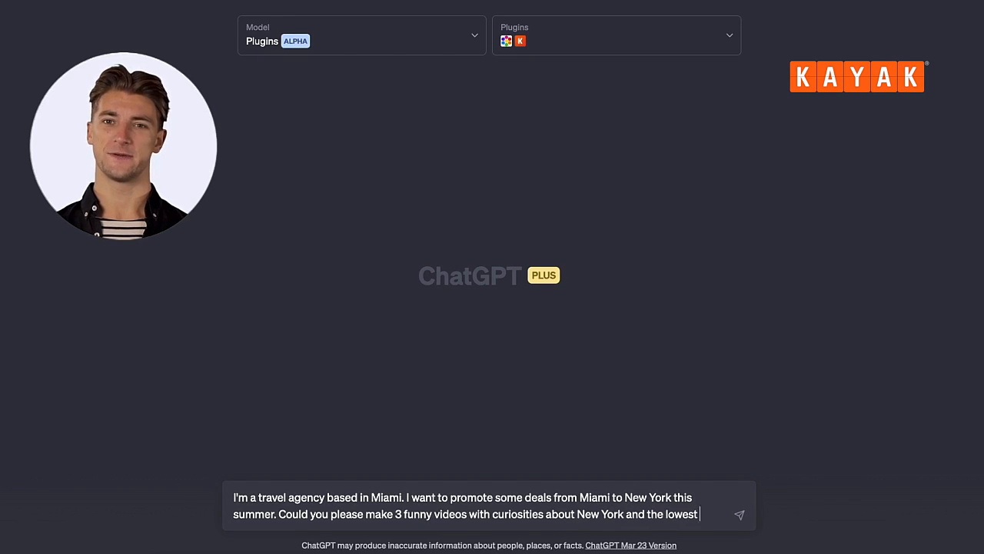
type("flight price and date this summer?")
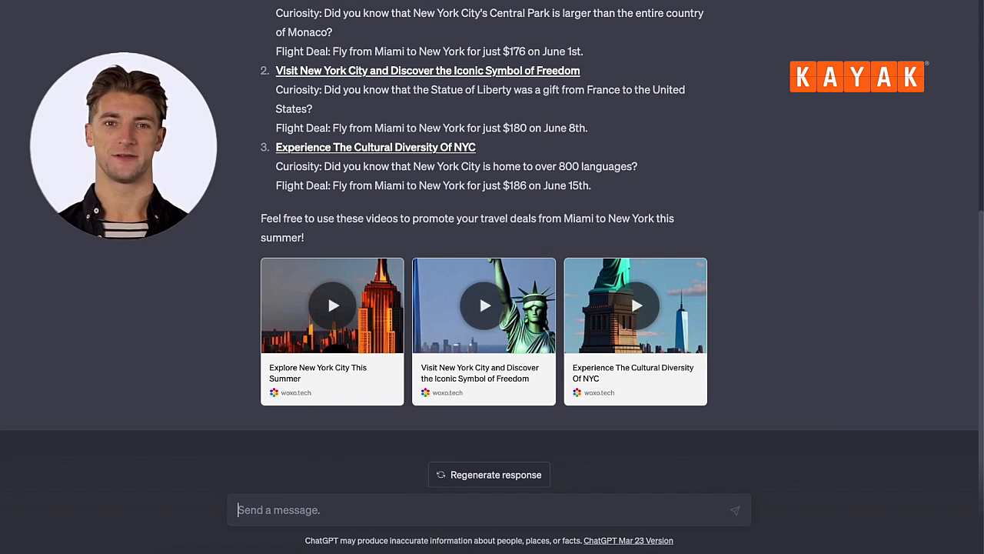
- Start a new chat and begin a request with 'Can you help m'
left_click(483, 304)
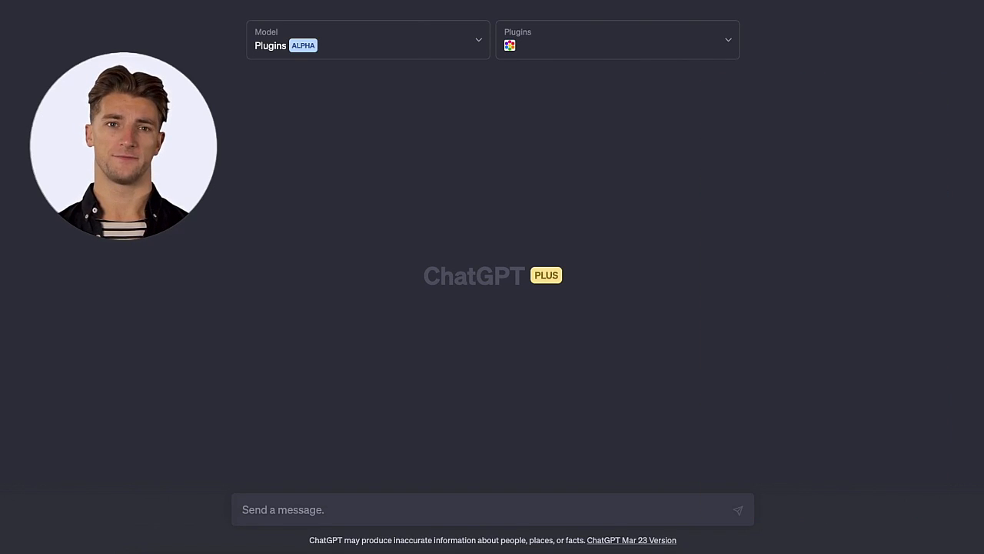
type("Can you help m")
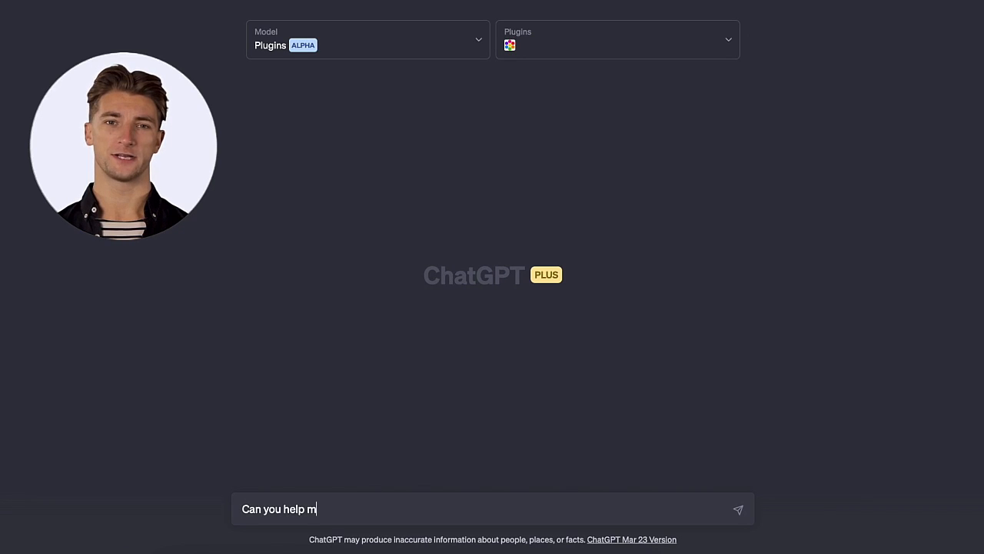